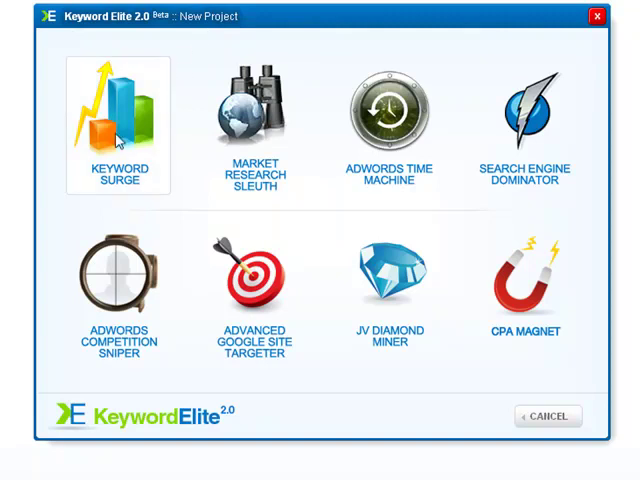
# Start a Keyword Surge project with 'mesothelioma' as the Step 1 keyword.
pyautogui.click(117, 115)
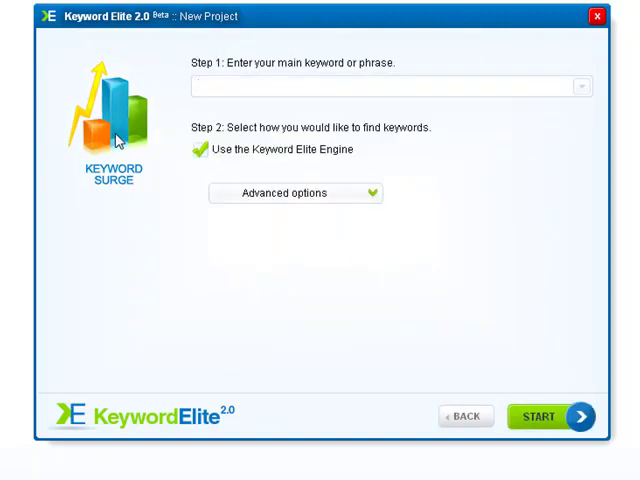
pyautogui.click(385, 86)
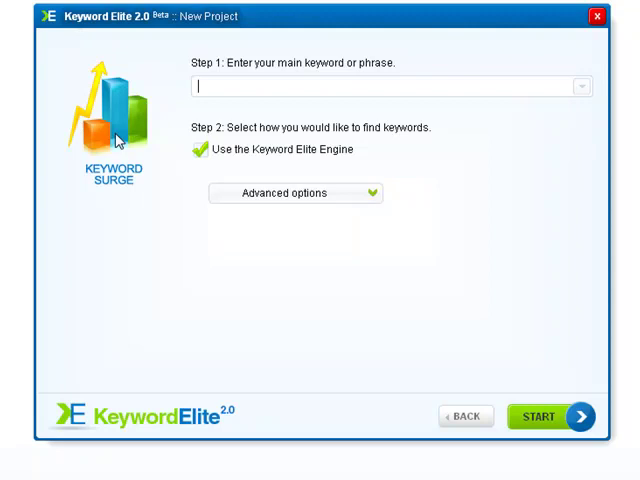
pyautogui.write('mesothelioma')
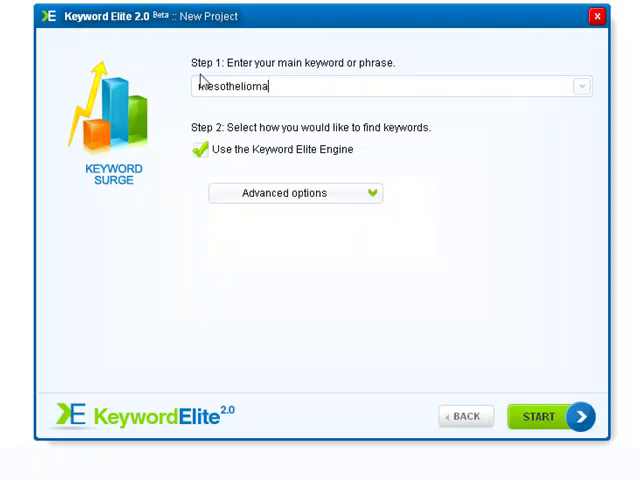
pyautogui.moveTo(303, 316)
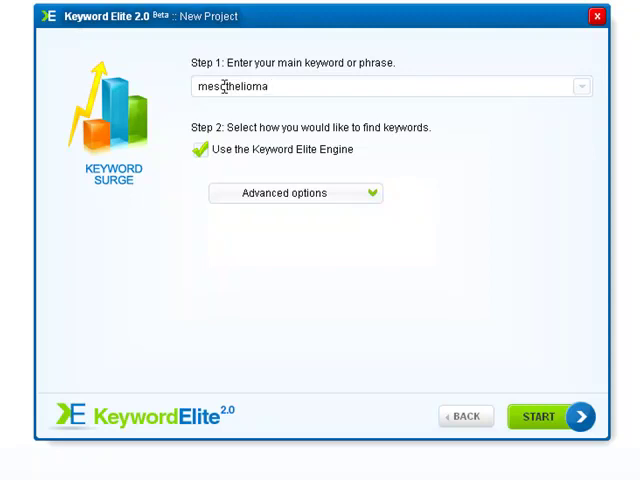
pyautogui.write('mesothelioma')
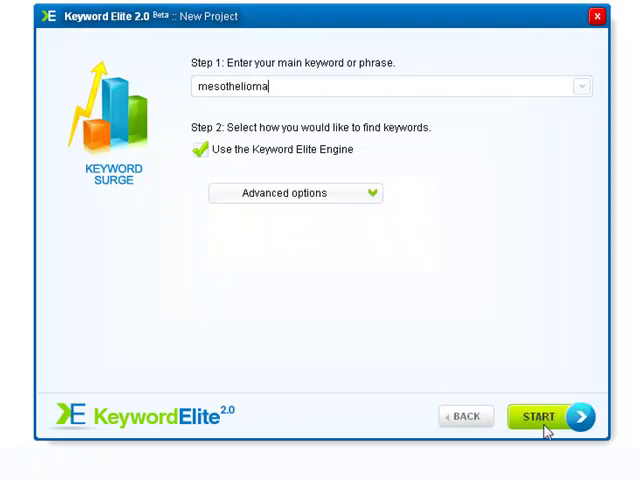
# Run Keyword Surge on 'mesothelioma' and let the results table of related keywords fill.
pyautogui.click(538, 416)
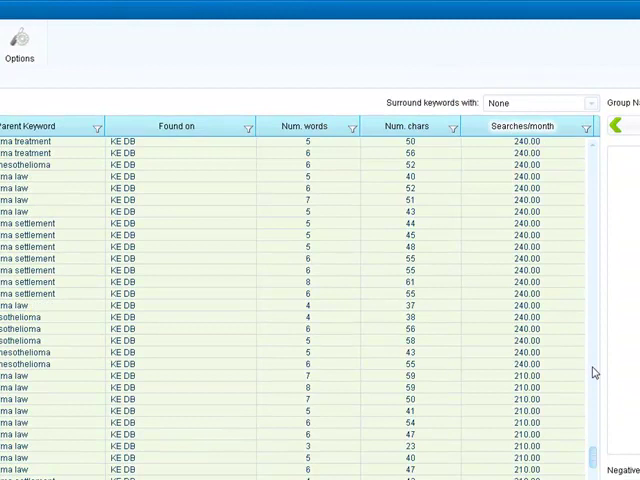
pyautogui.click(520, 126)
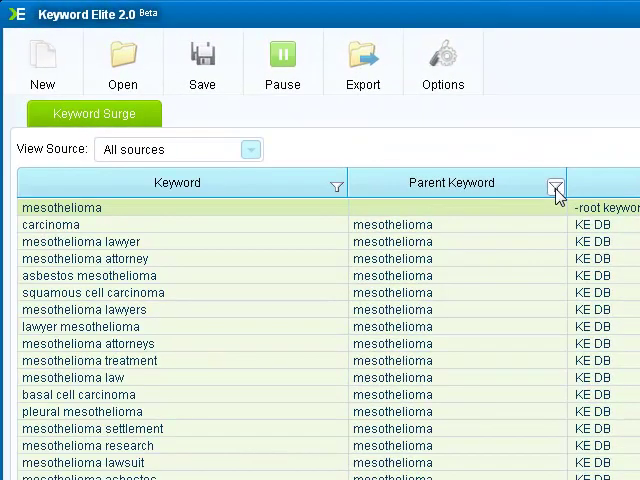
pyautogui.click(556, 184)
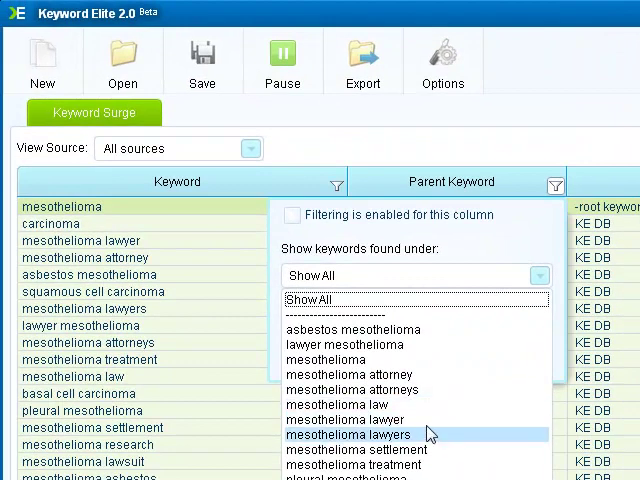
pyautogui.moveTo(505, 227)
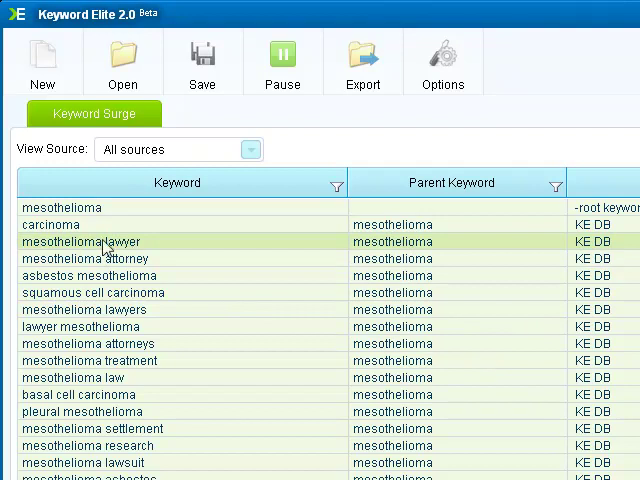
pyautogui.click(62, 207)
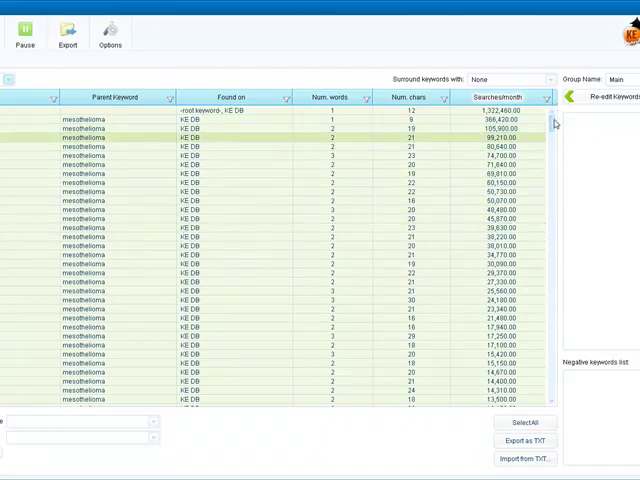
pyautogui.moveTo(558, 147)
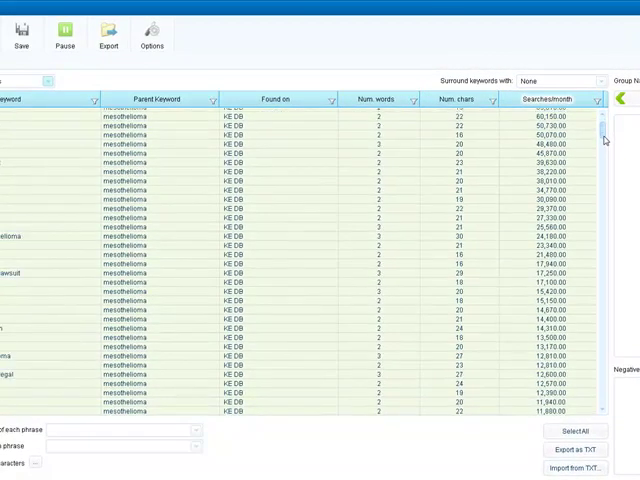
pyautogui.scroll(-3)
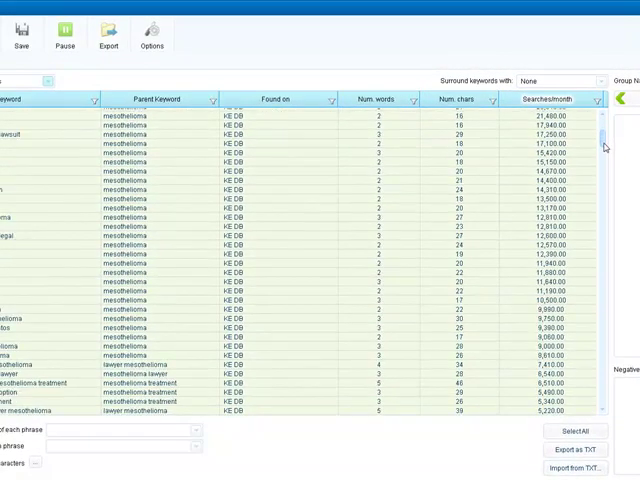
pyautogui.scroll(-3)
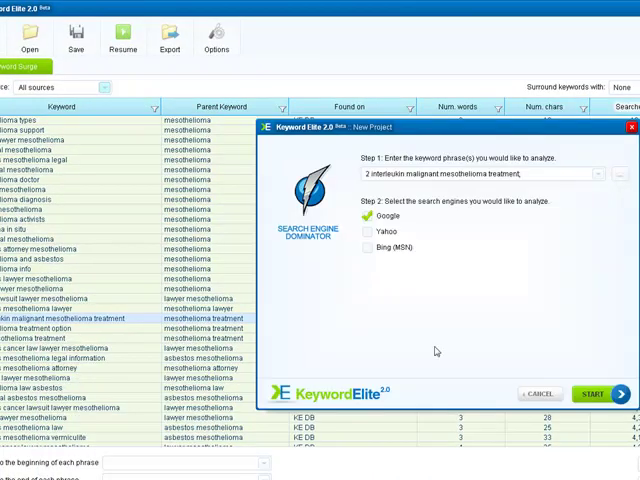
# Launch the Google analysis for '2 interleukin malignant mesothelioma treatment'.
pyautogui.click(592, 394)
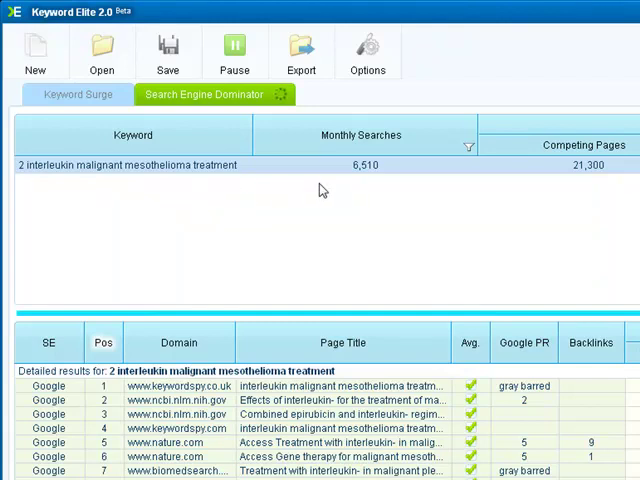
pyautogui.moveTo(370, 188)
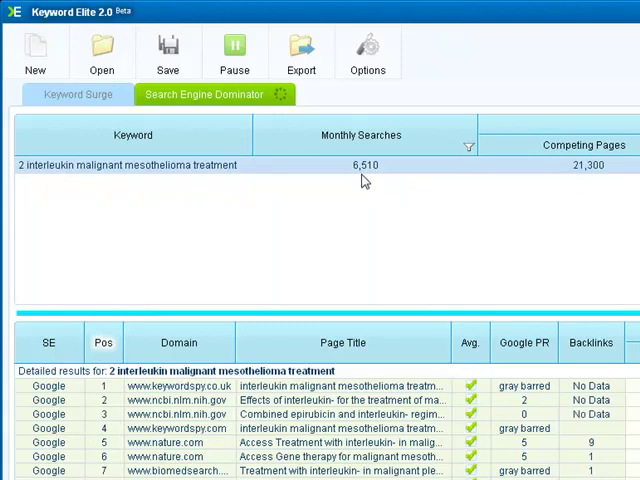
pyautogui.moveTo(368, 210)
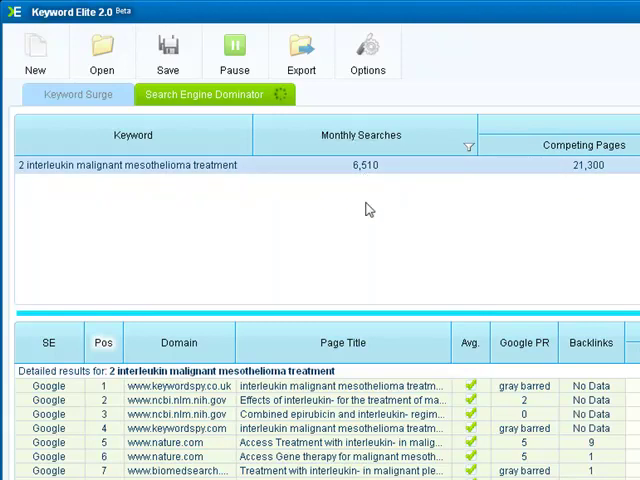
pyautogui.moveTo(360, 176)
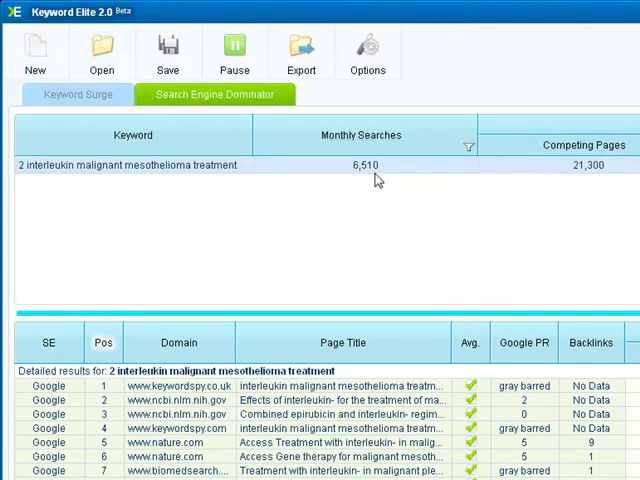
pyautogui.moveTo(351, 184)
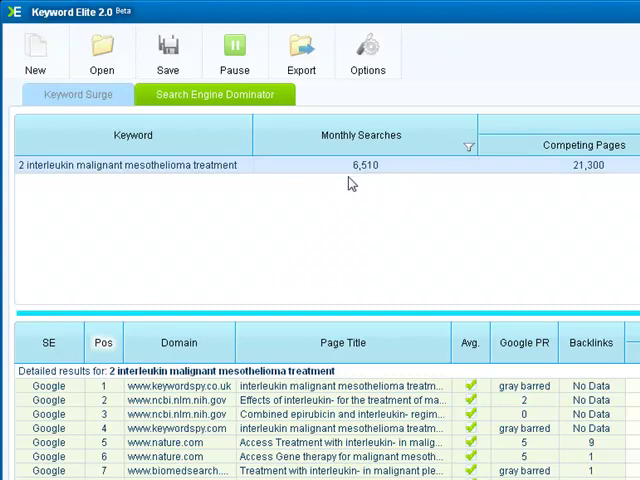
pyautogui.moveTo(362, 202)
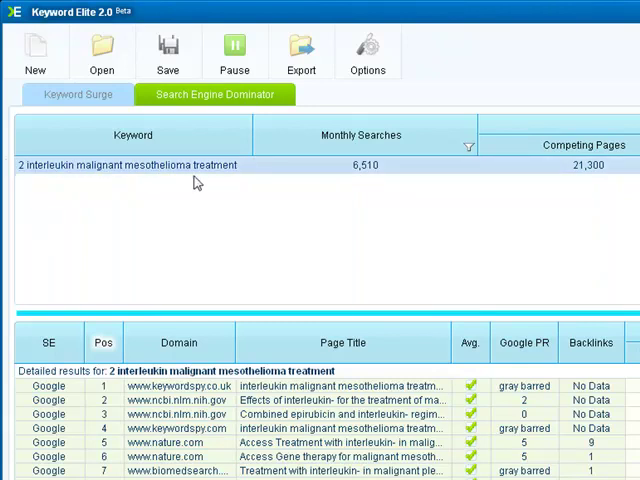
pyautogui.moveTo(462, 312)
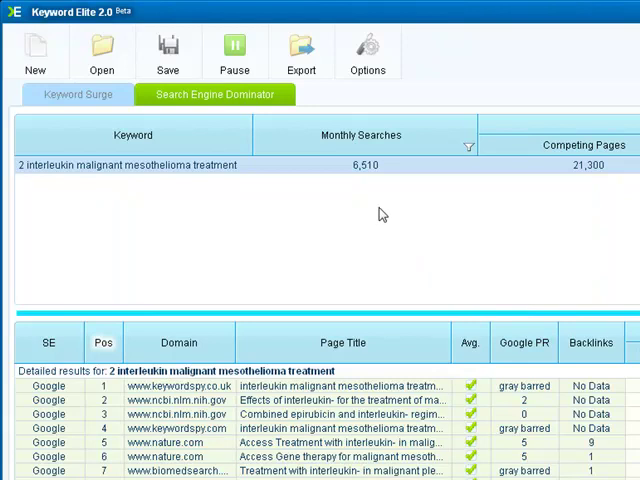
pyautogui.moveTo(415, 175)
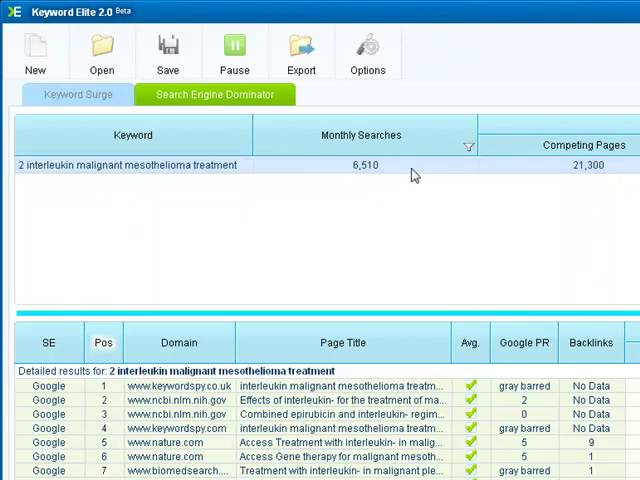
pyautogui.moveTo(509, 203)
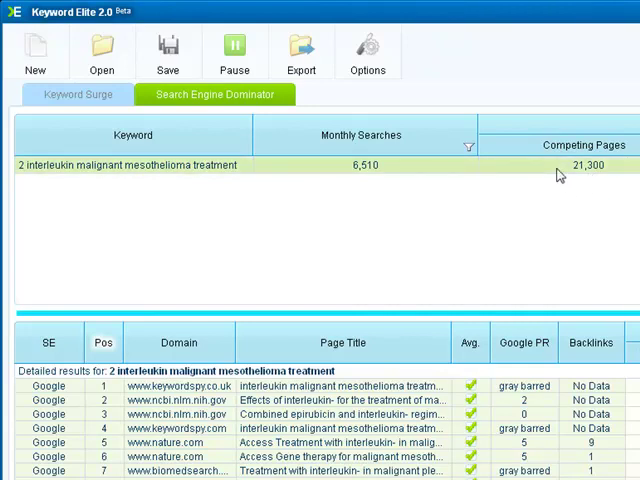
pyautogui.moveTo(588, 165)
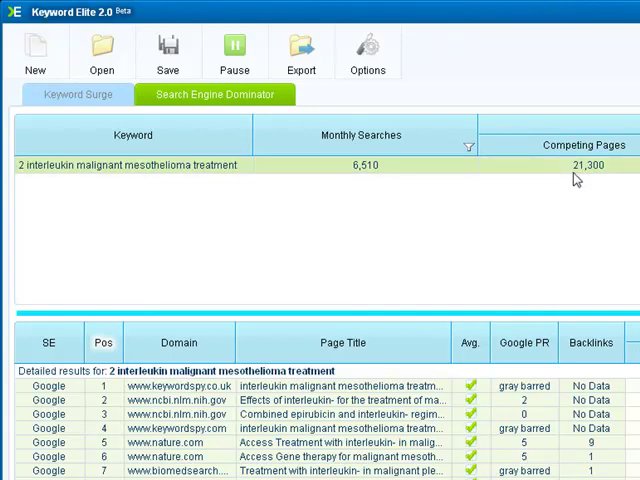
pyautogui.moveTo(535, 184)
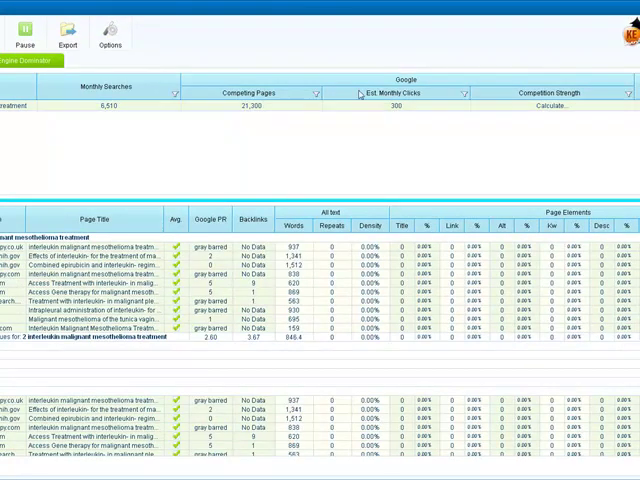
pyautogui.moveTo(385, 93)
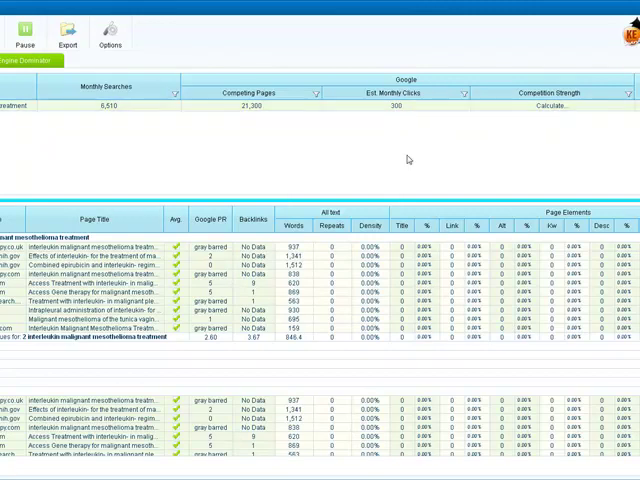
pyautogui.moveTo(88, 247)
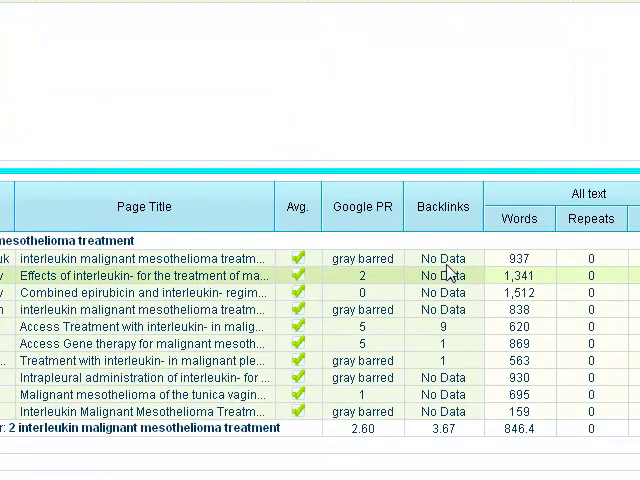
pyautogui.moveTo(530, 280)
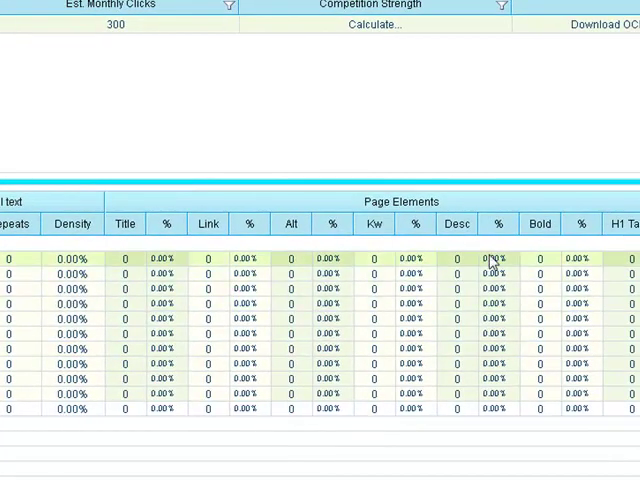
pyautogui.moveTo(542, 261)
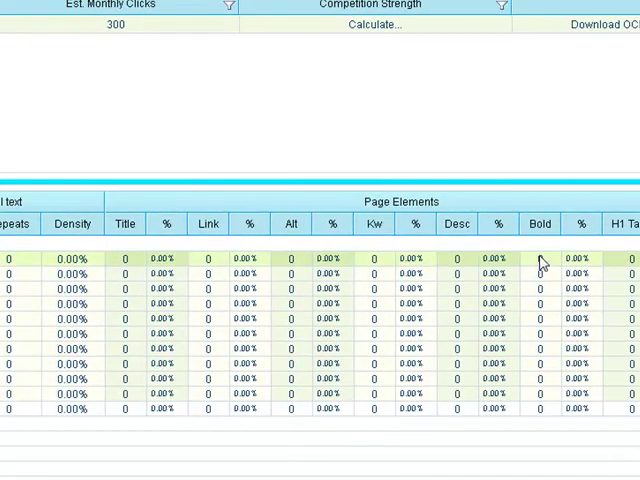
pyautogui.moveTo(608, 267)
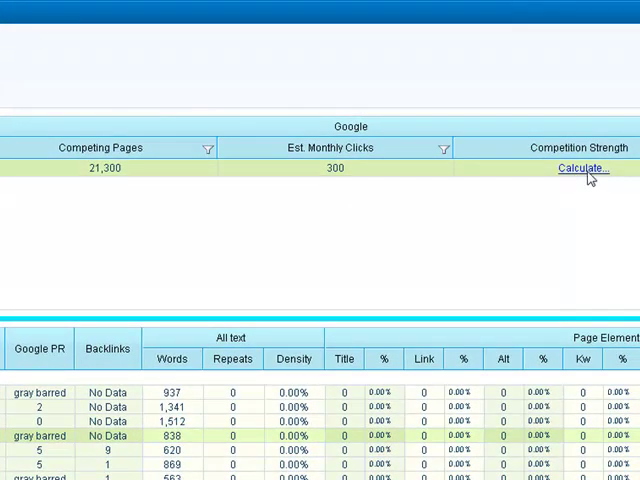
# Calculate competition strength for the interleukin keyword and wait for 100% progress.
pyautogui.click(580, 168)
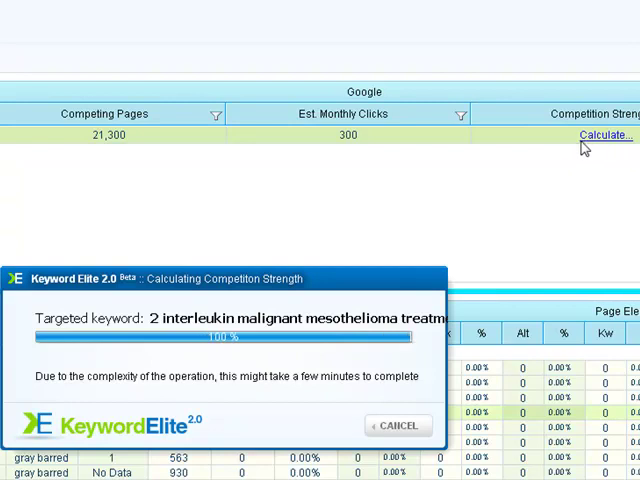
pyautogui.click(599, 135)
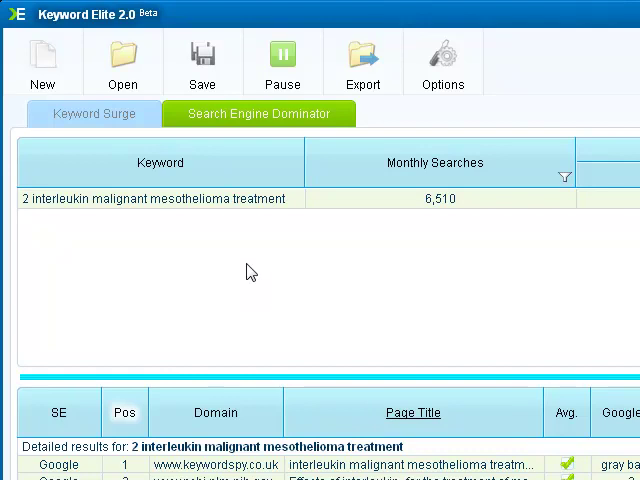
# Close the calculation dialog to reveal the green-checked competition strength score of 36.
pyautogui.click(160, 198)
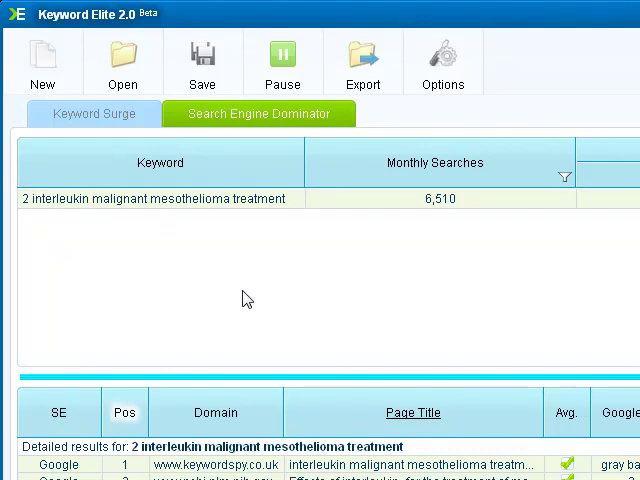
pyautogui.click(160, 199)
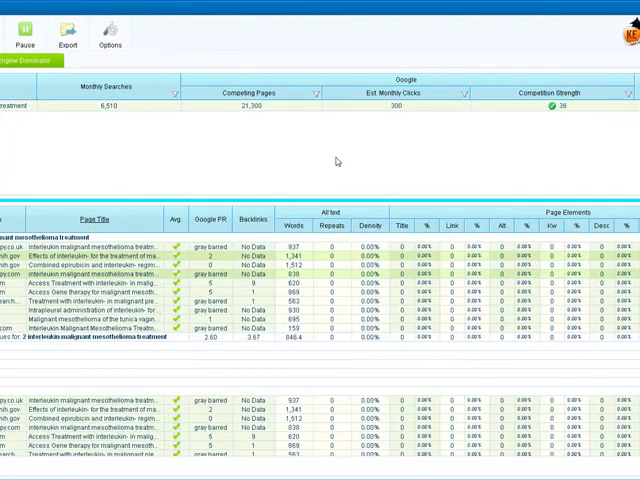
pyautogui.moveTo(208, 152)
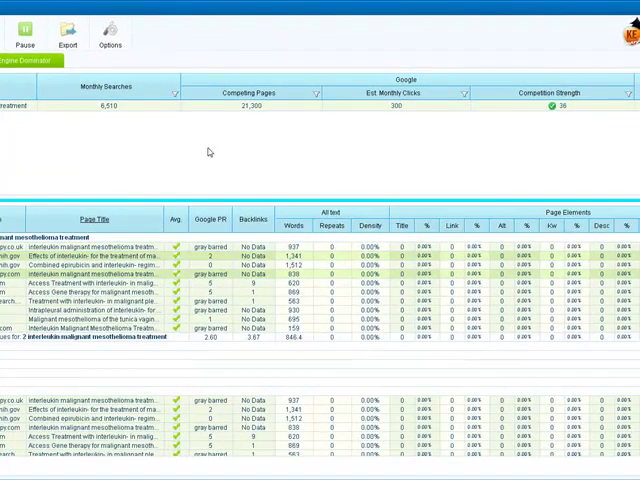